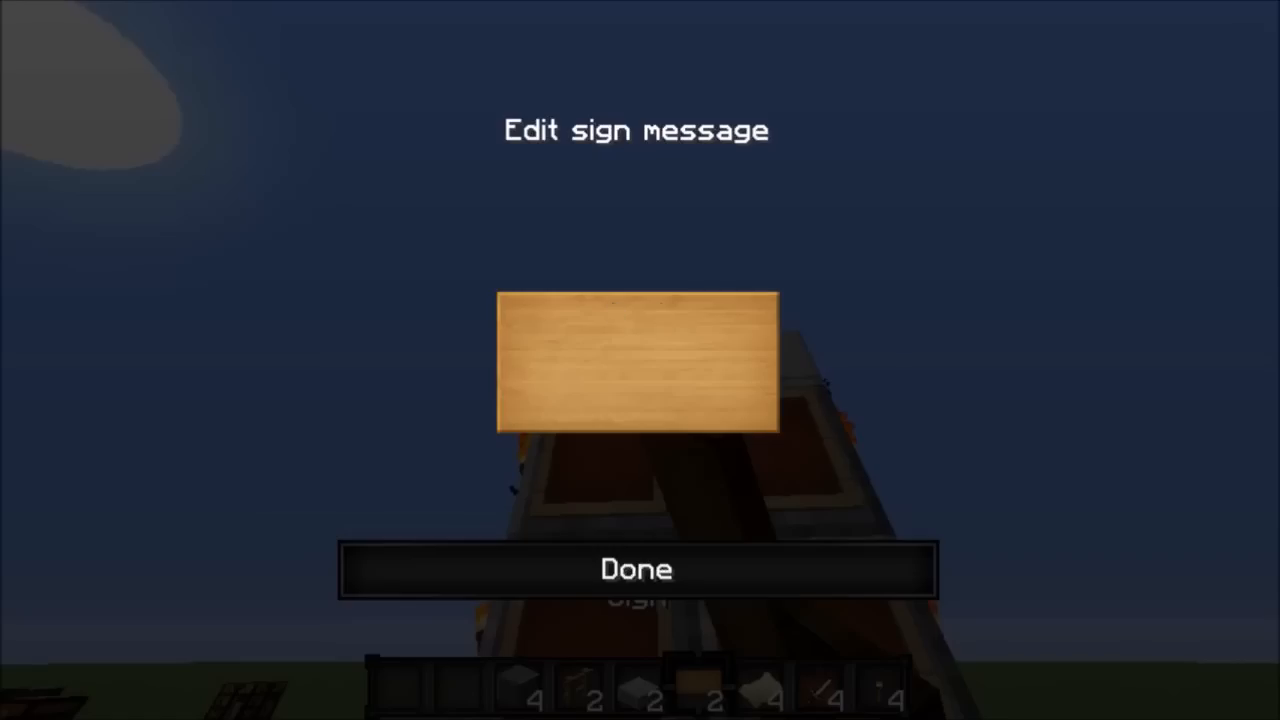
# - Write the sign text with '>=<', 'anbot321'', a border of equals signs and the start of 'Ma'
pyautogui.write('>=<')
pyautogui.write('M')
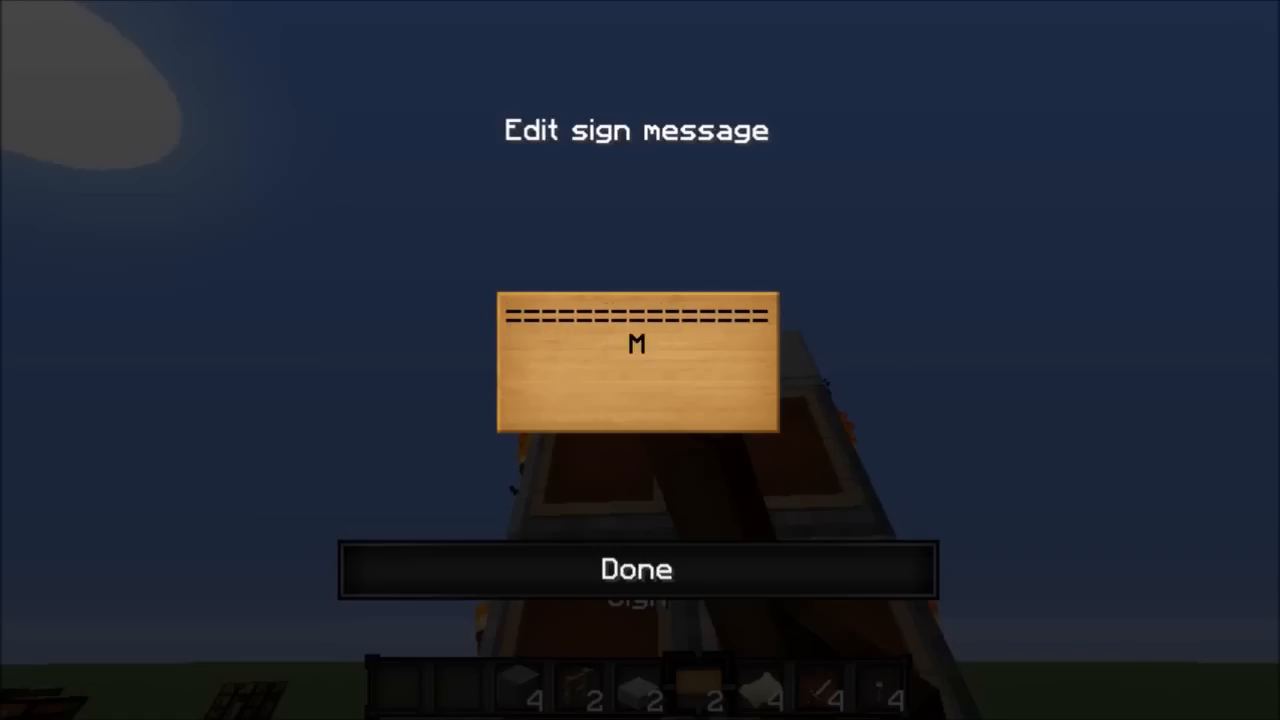
pyautogui.write("anbot321'")
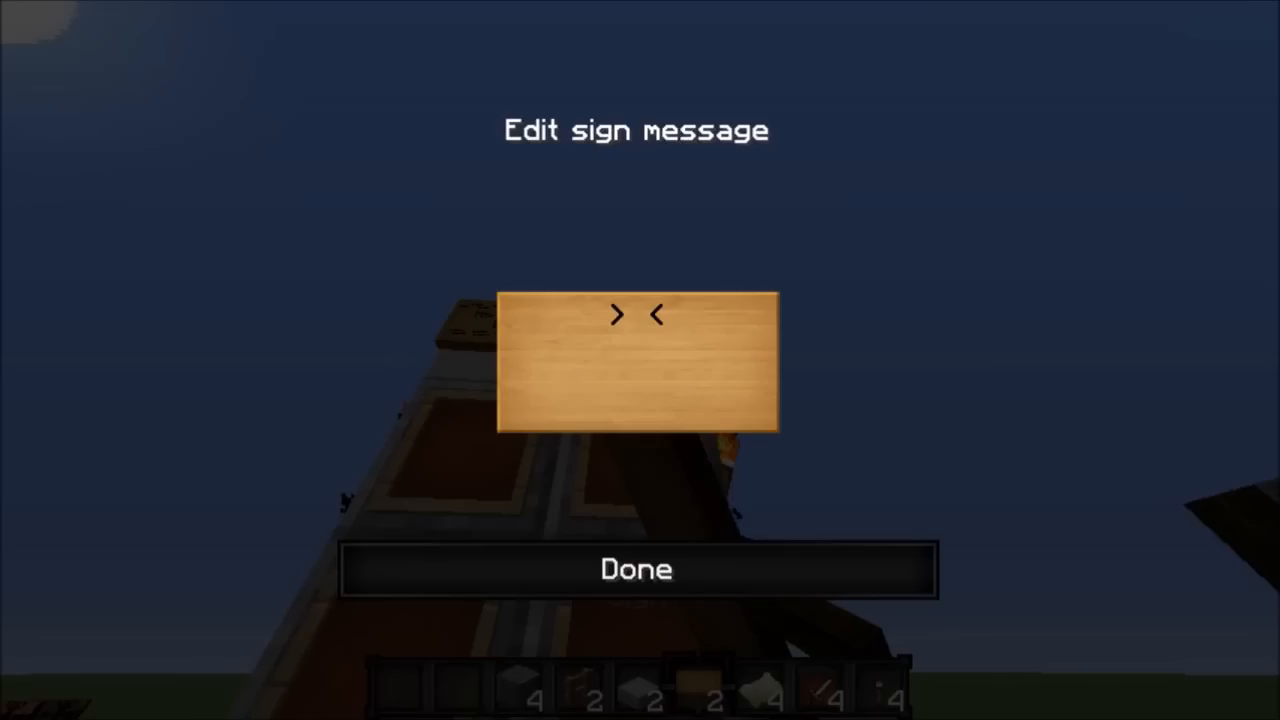
pyautogui.write('==============')
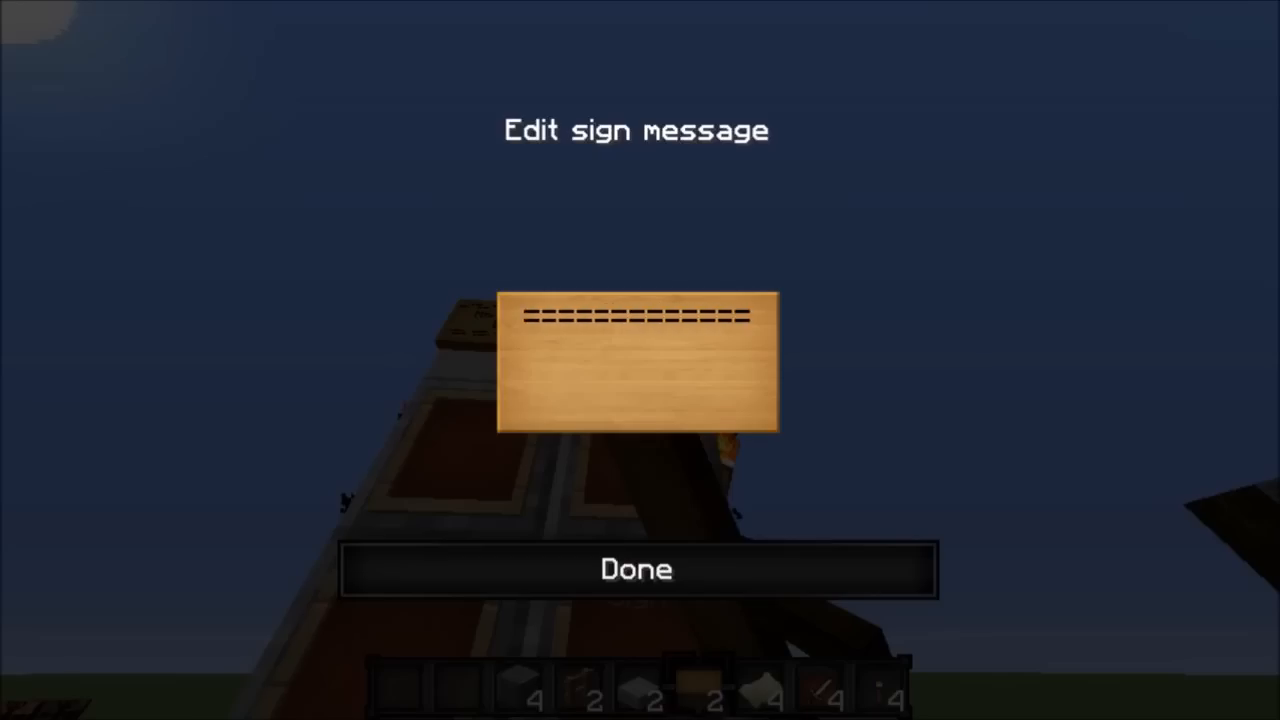
pyautogui.write('Ma')
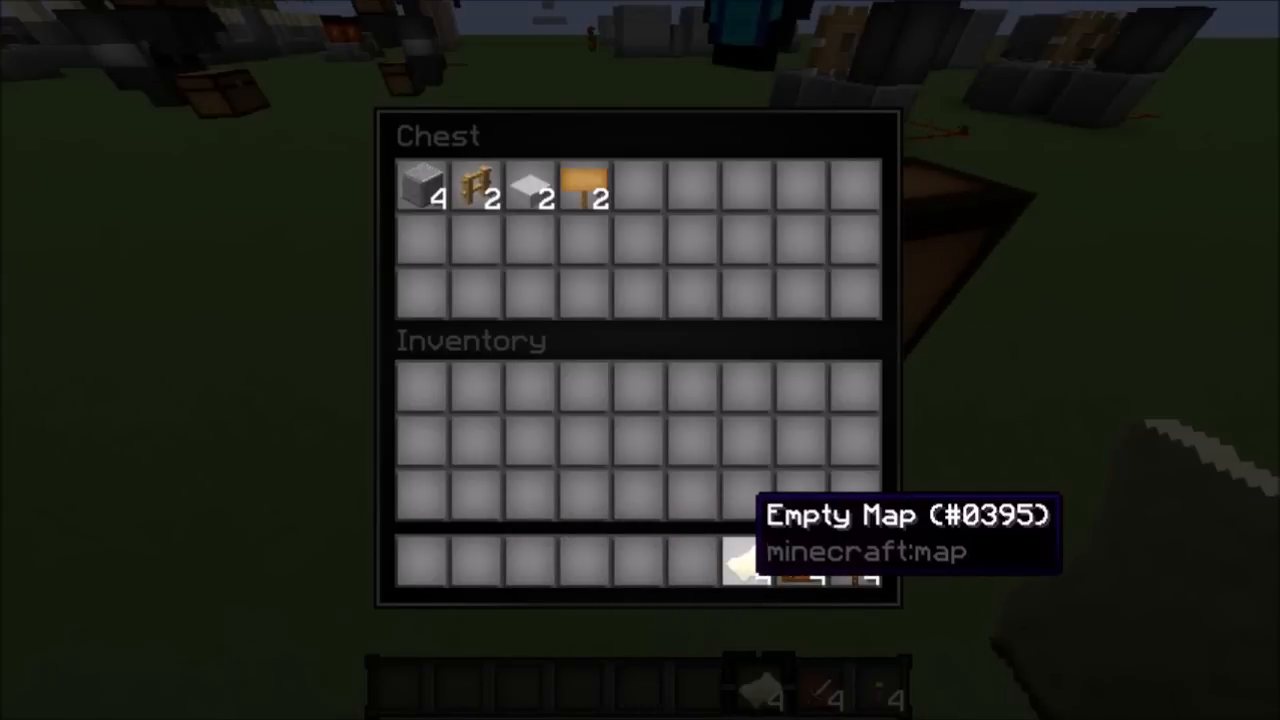
# - Close the supply chest after taking the Empty Map into the hotbar
pyautogui.press('Escape')
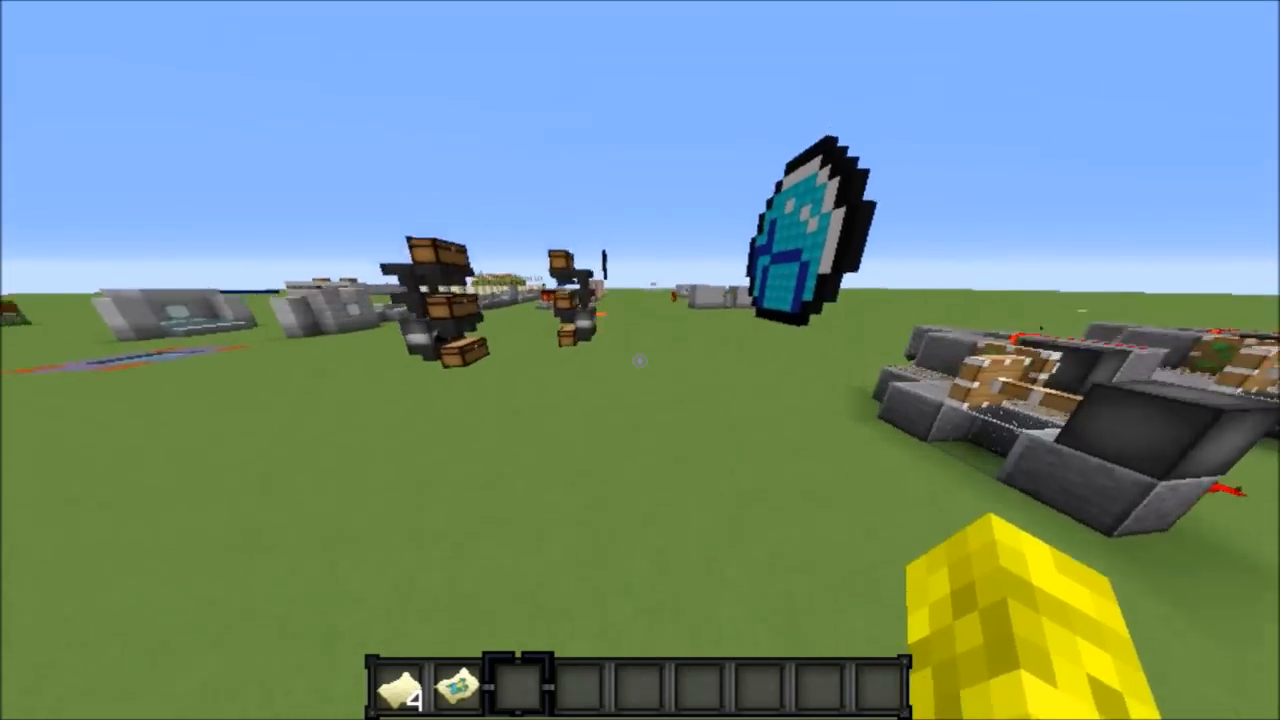
pyautogui.moveTo(640, 360)
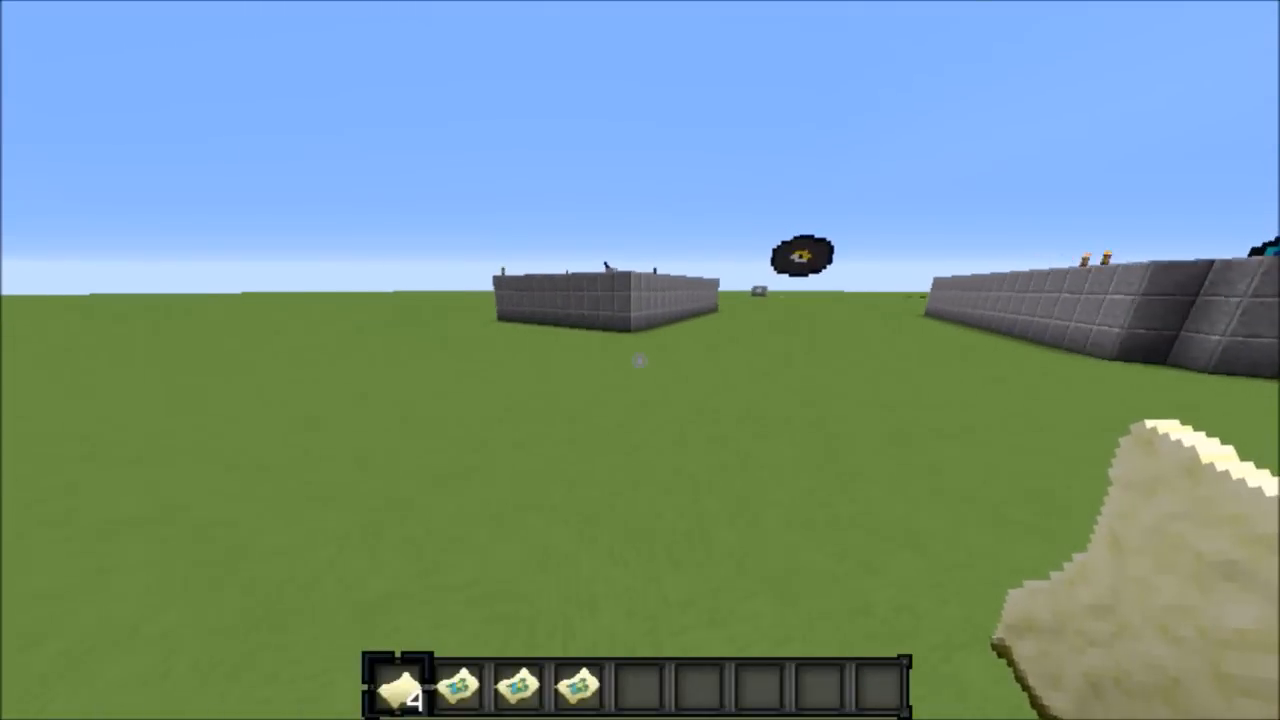
pyautogui.moveTo(640, 360)
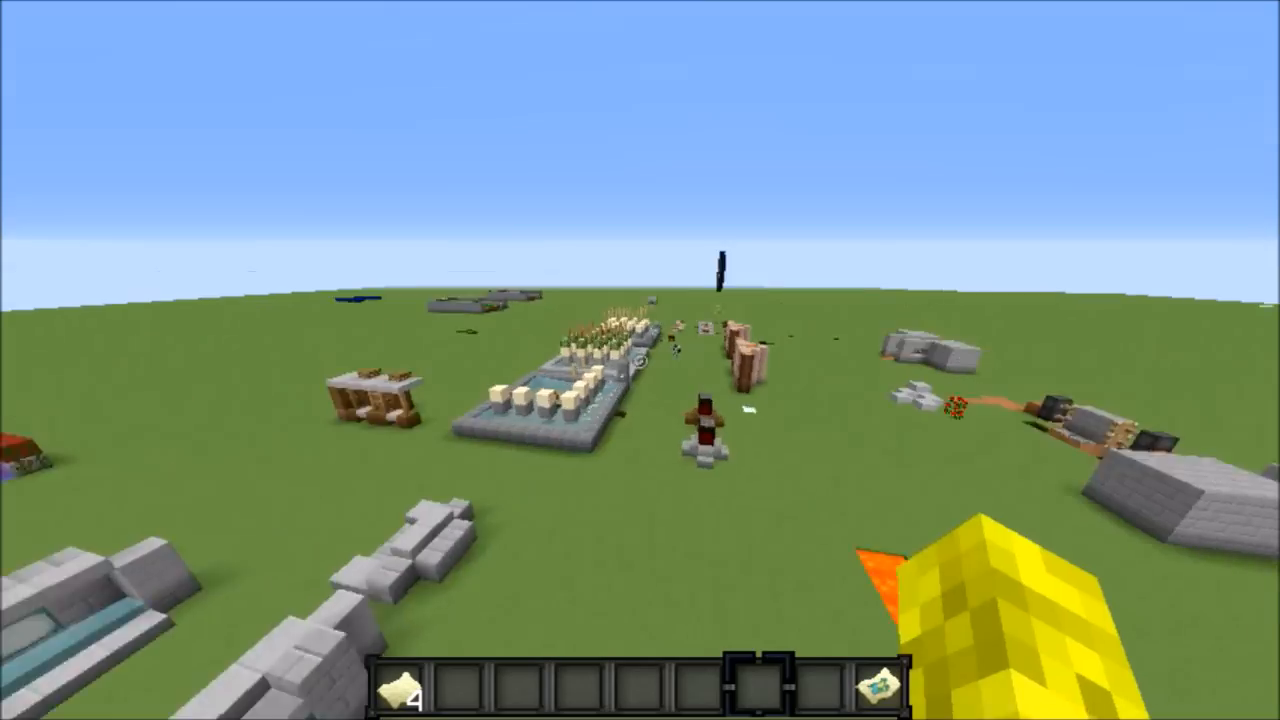
pyautogui.moveTo(640, 360)
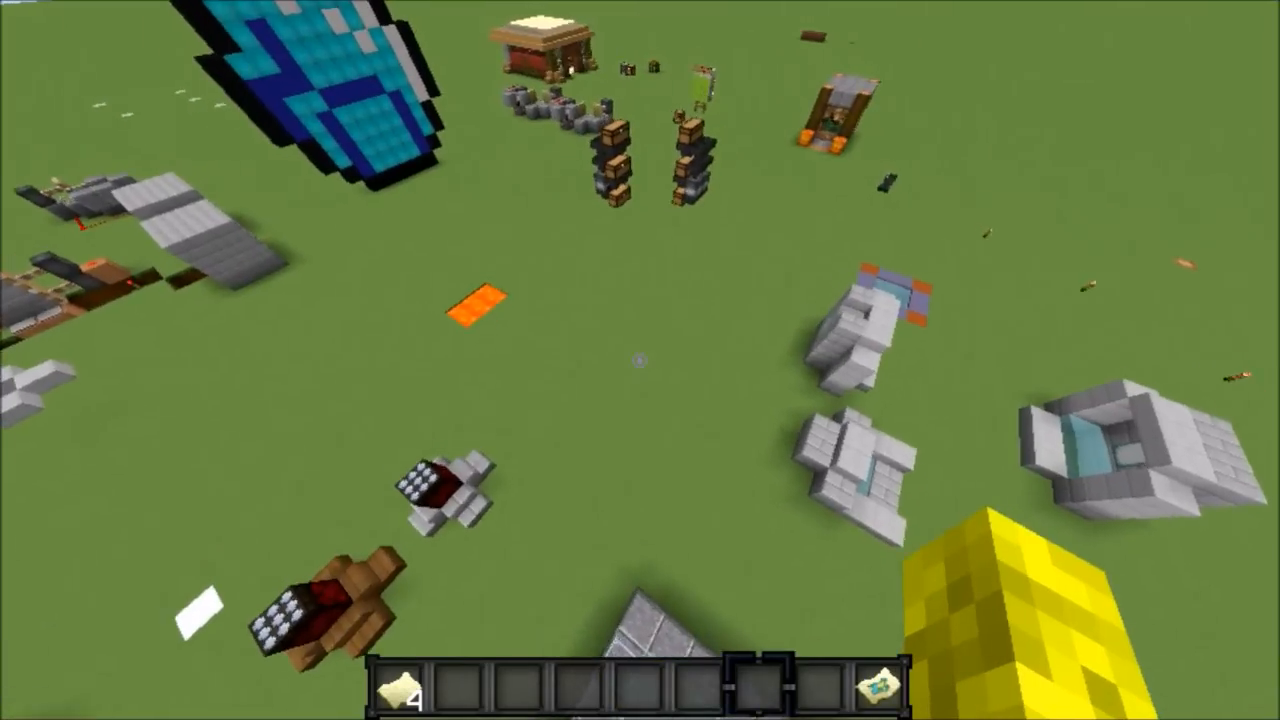